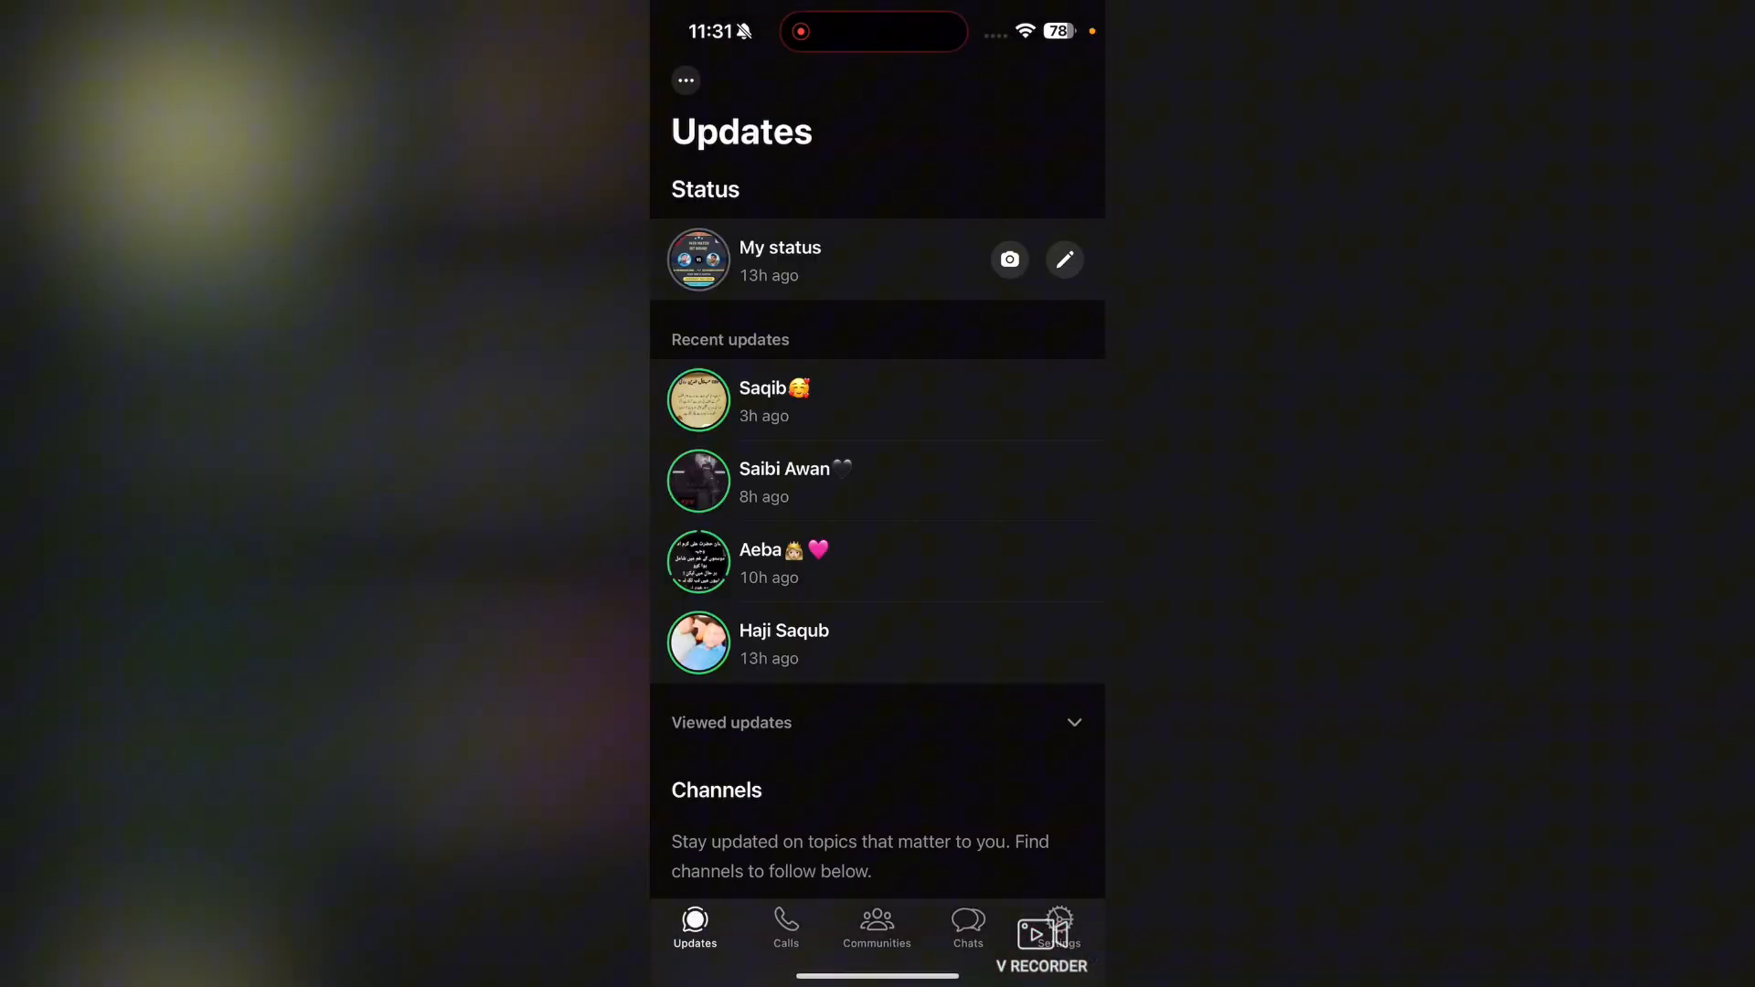
- Go to WhatsApp's Settings and into the Privacy page
left_click(1052, 927)
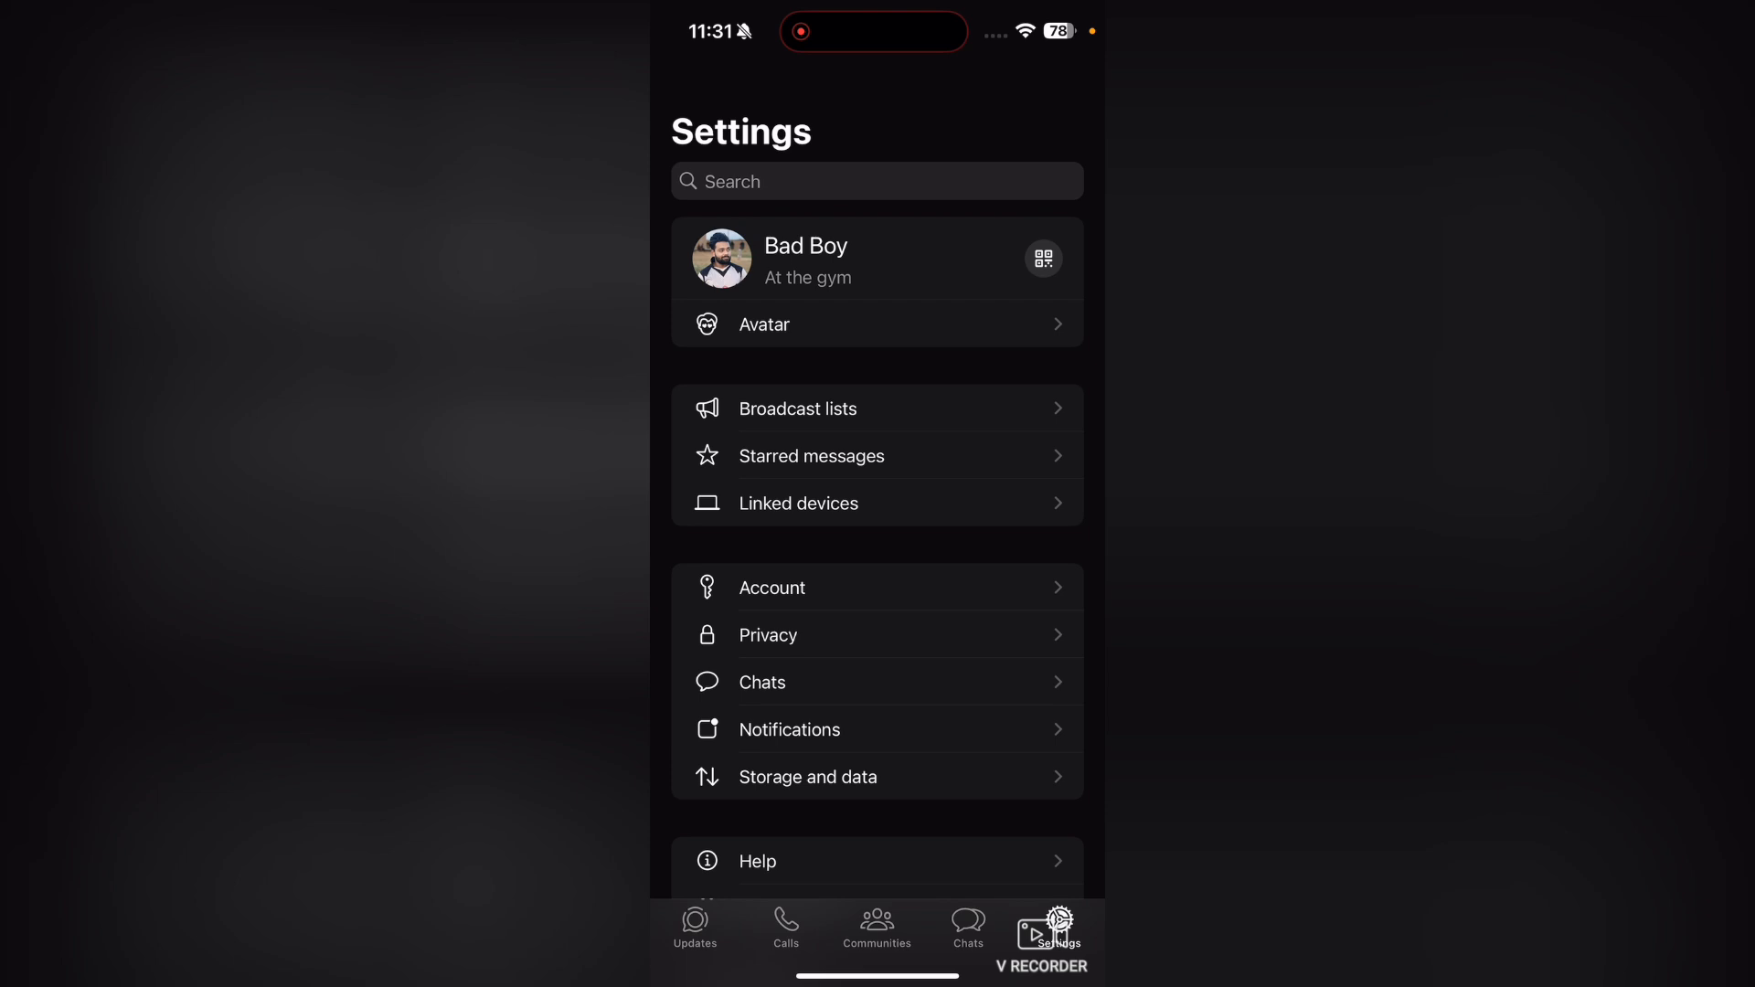
left_click(768, 635)
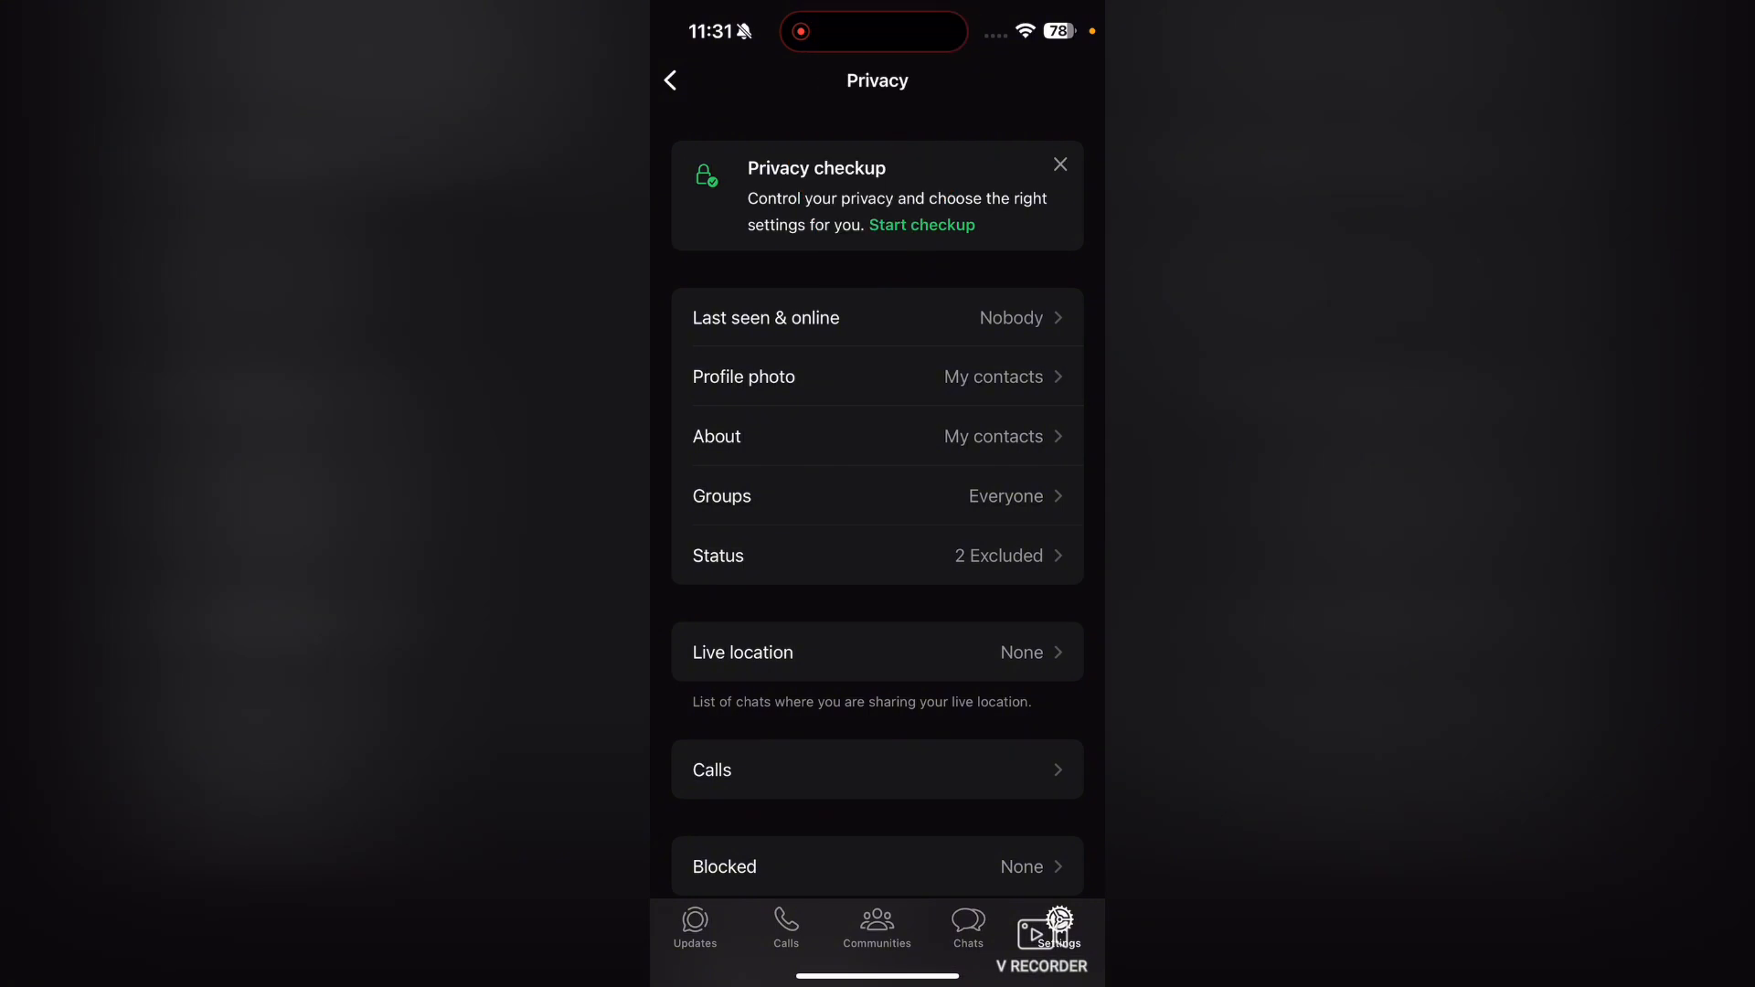
- Cycle Last seen & online through My contacts and Everyone, ending on Nobody
left_click(766, 318)
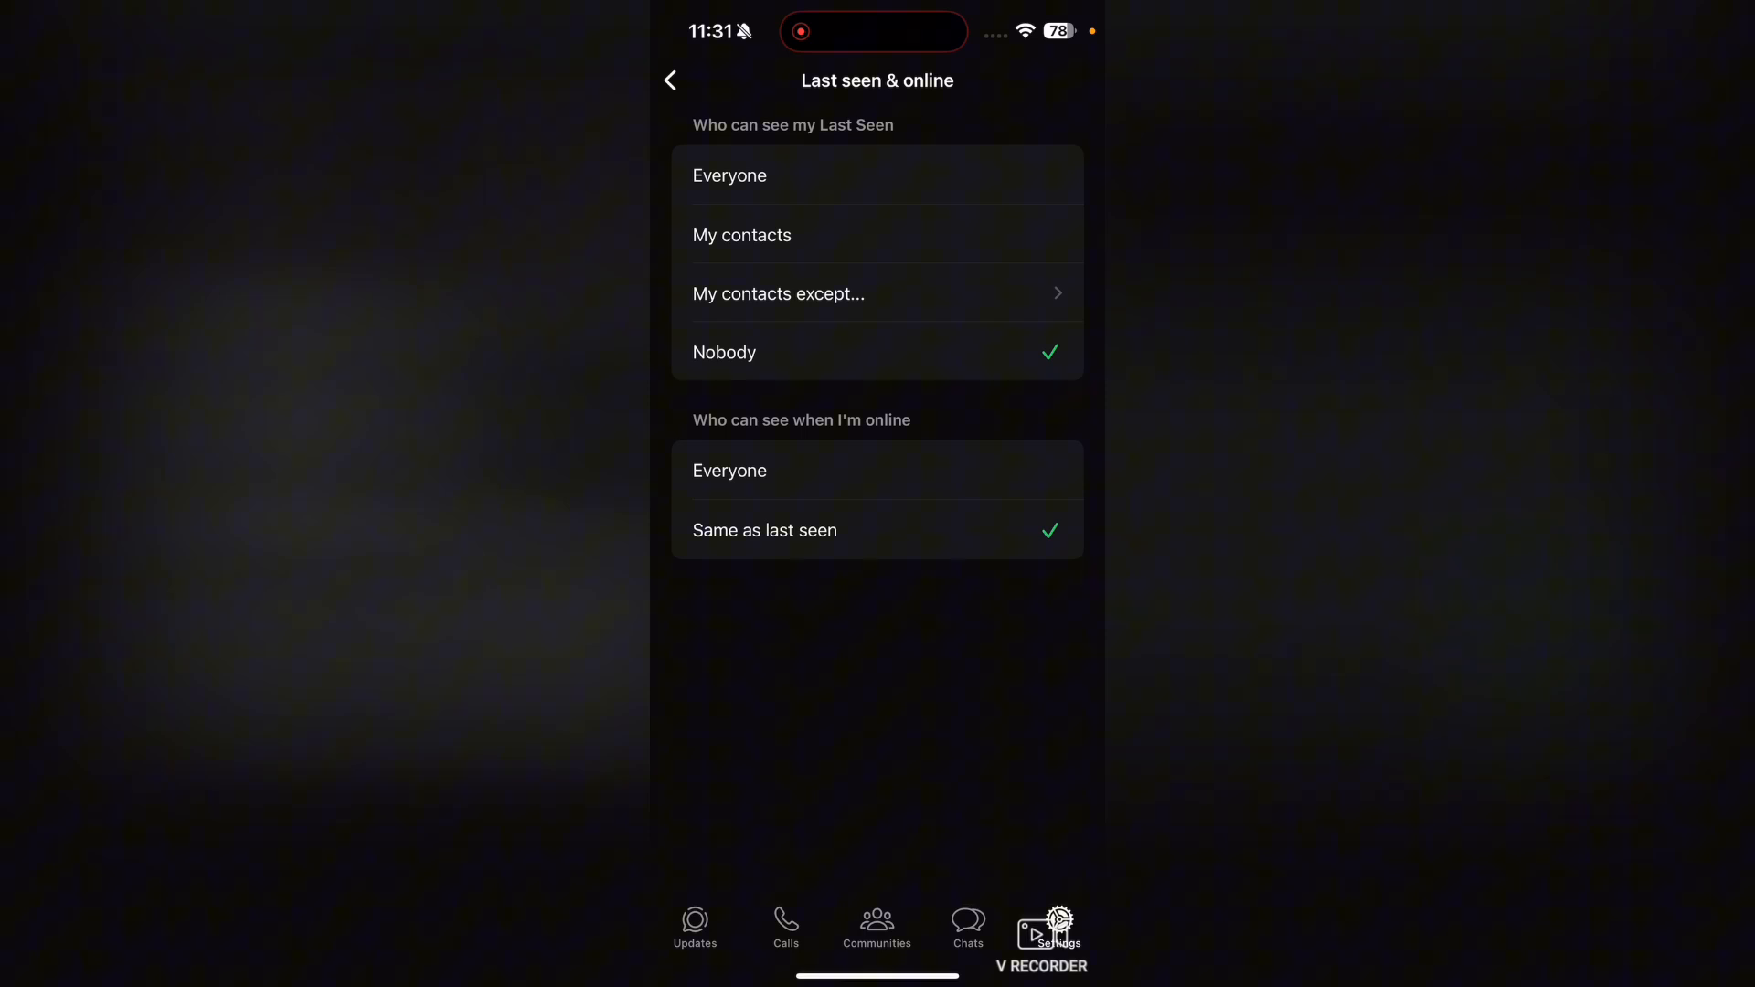
left_click(742, 235)
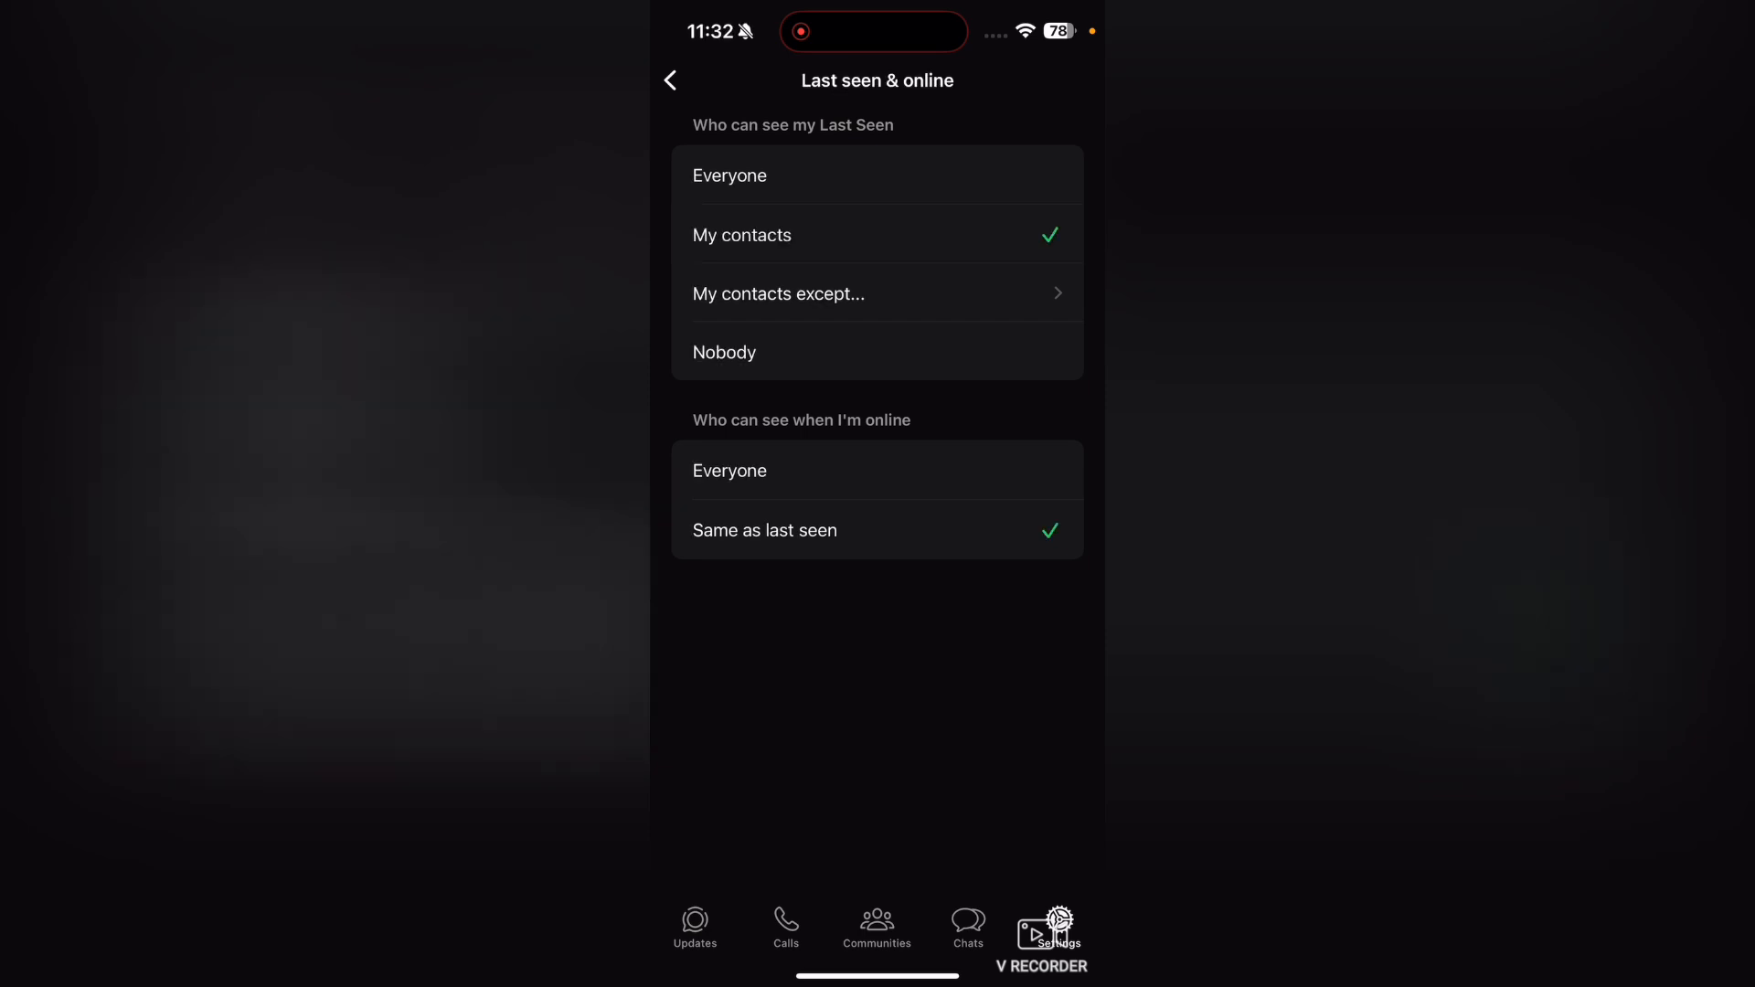
left_click(730, 174)
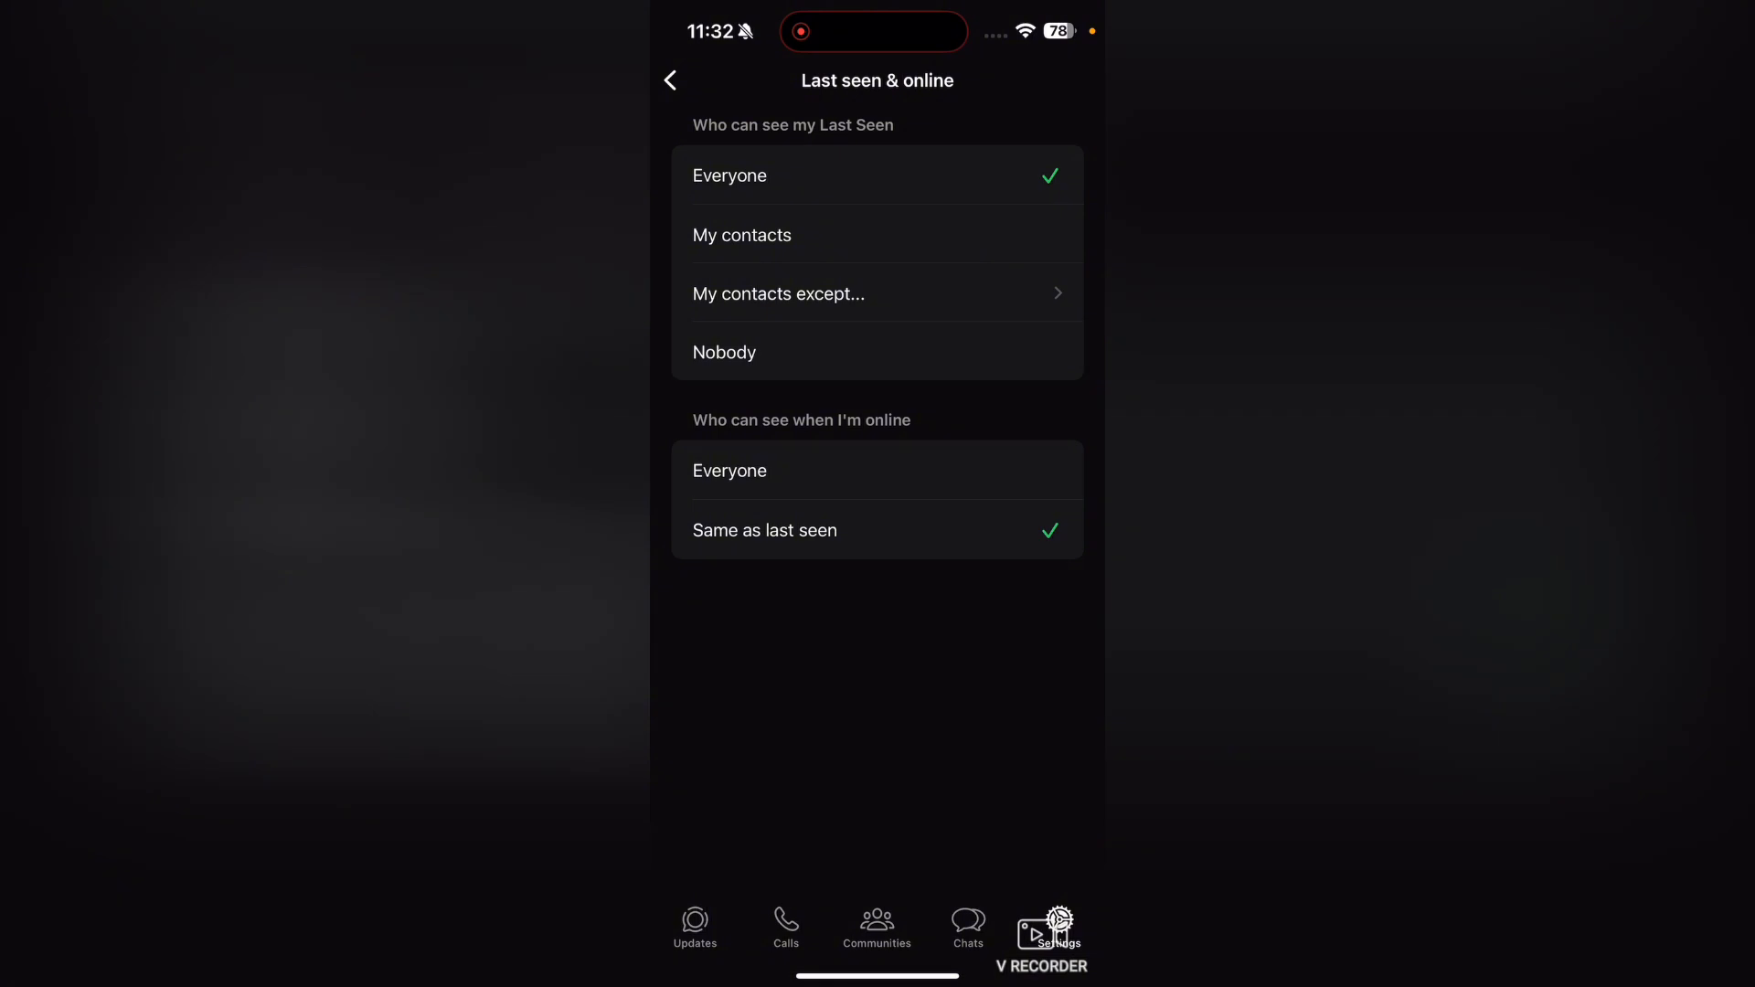
left_click(724, 353)
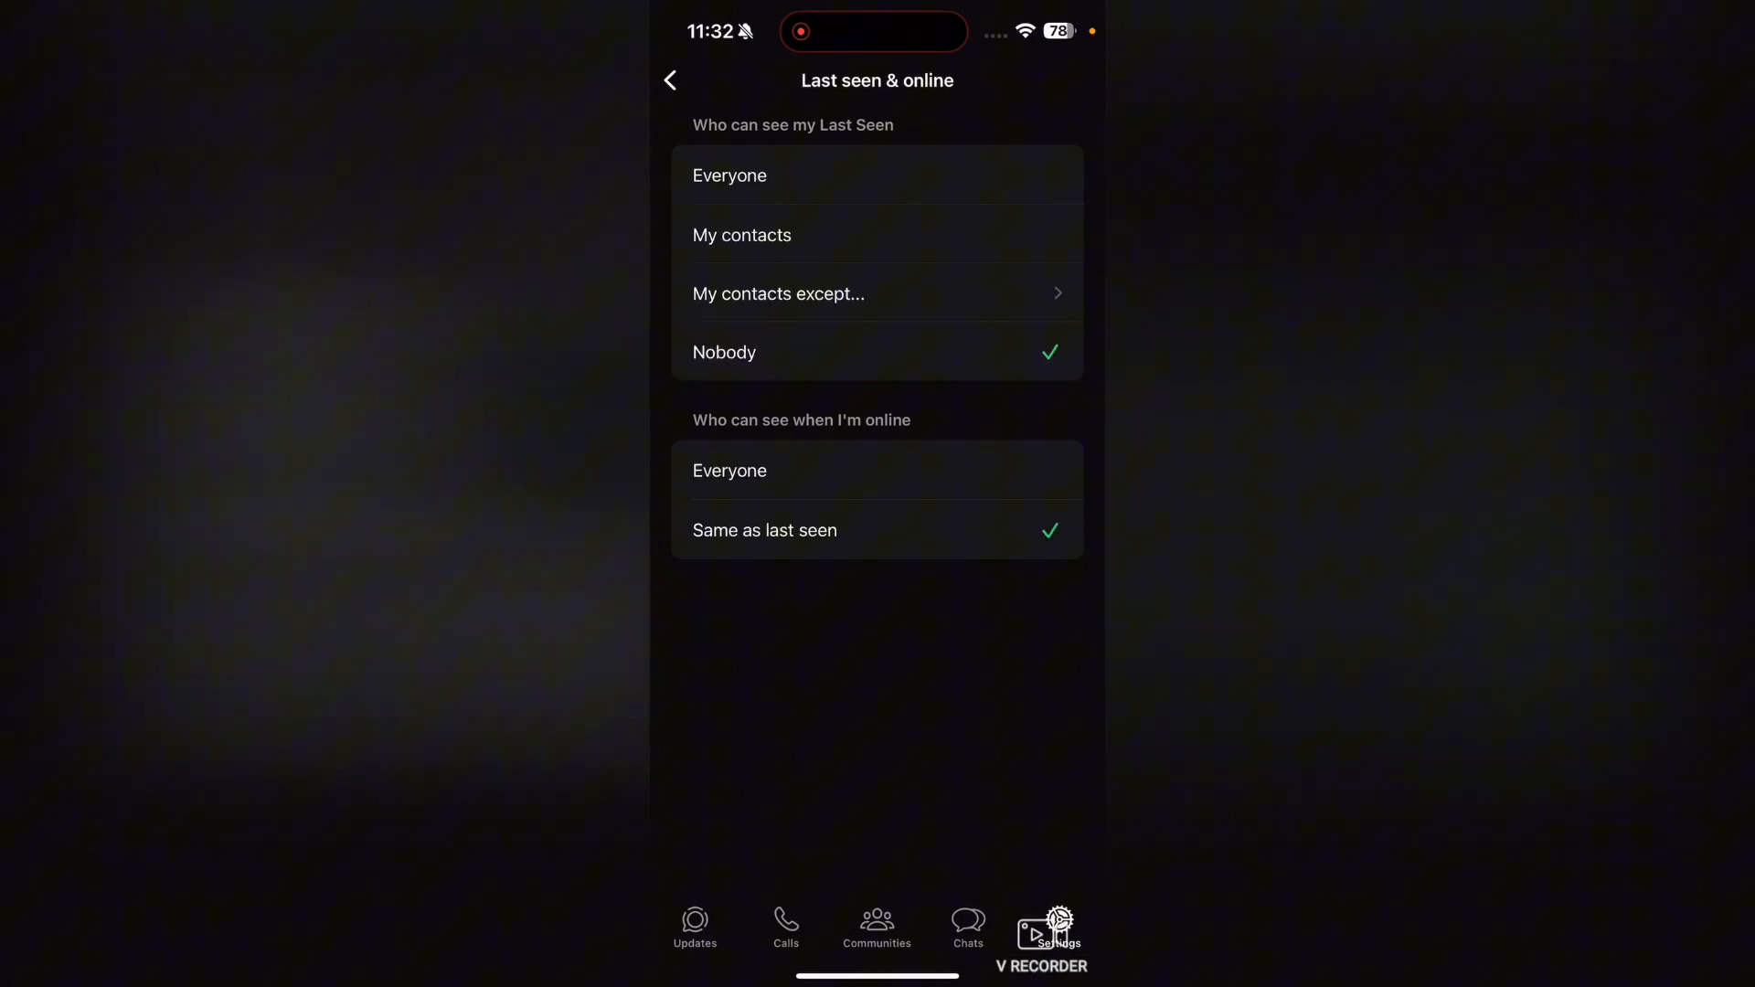